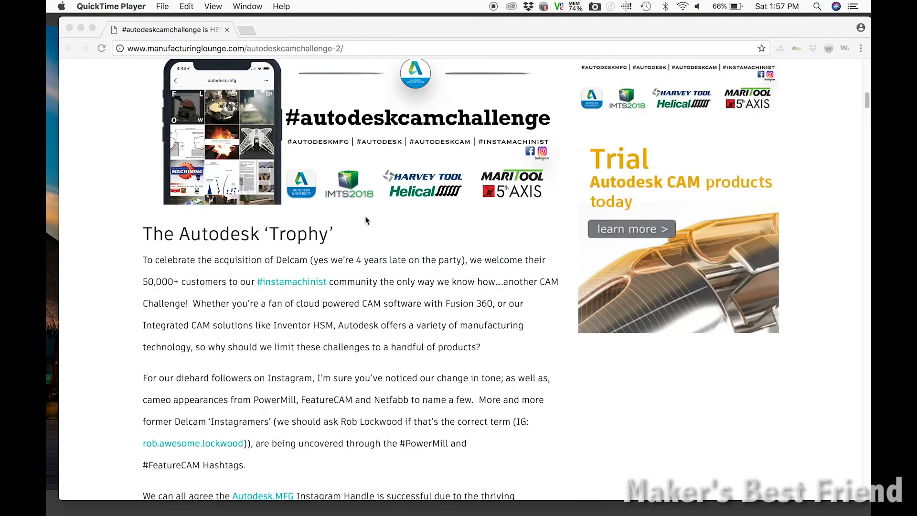
# Step: Open the Autodesk Logo STEP file from the trophy challenge list and orbit it
pyautogui.scroll(-3)
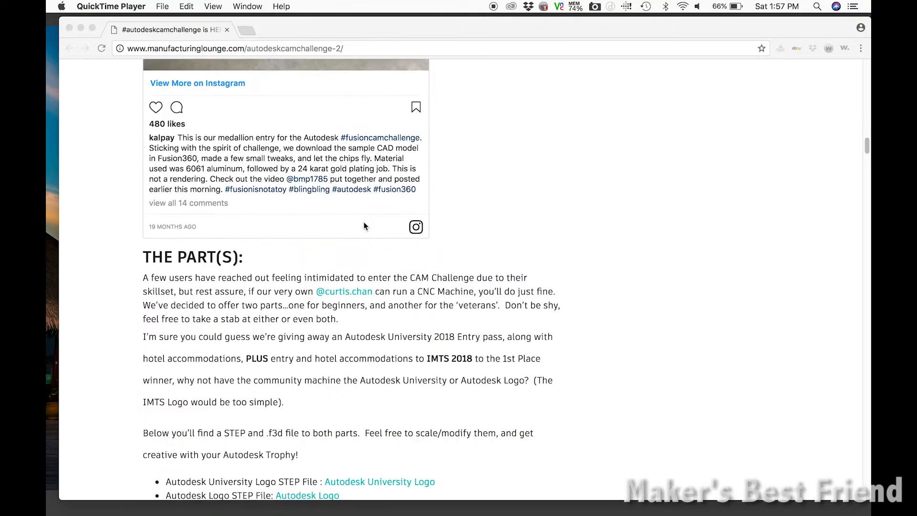
pyautogui.scroll(-3)
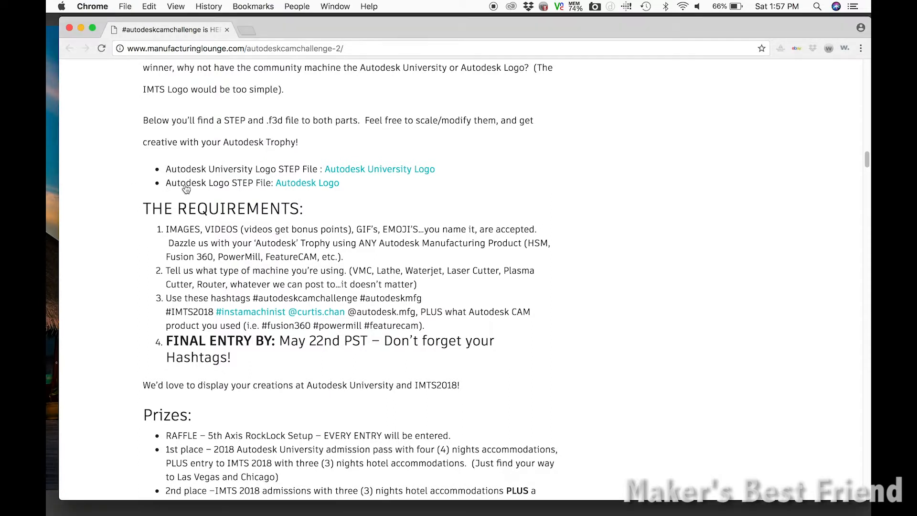
pyautogui.moveTo(166, 183); pyautogui.dragTo(263, 182)
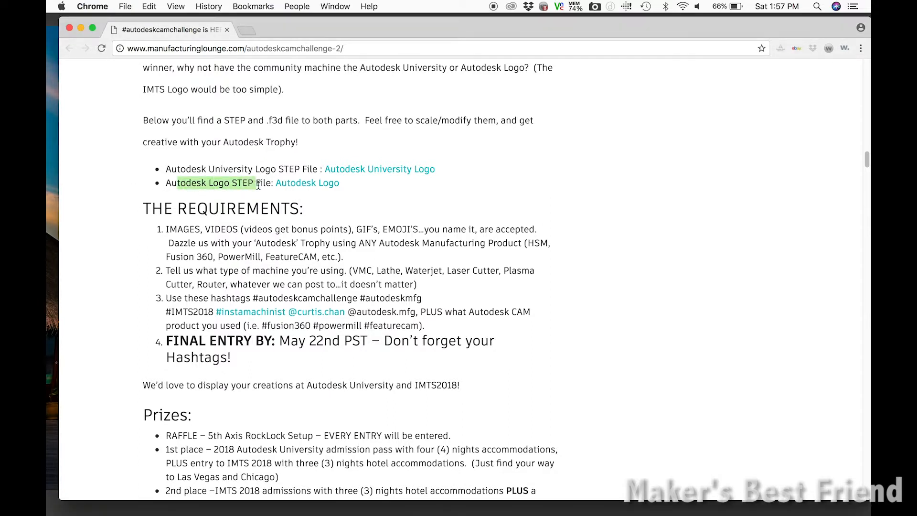
pyautogui.click(307, 183)
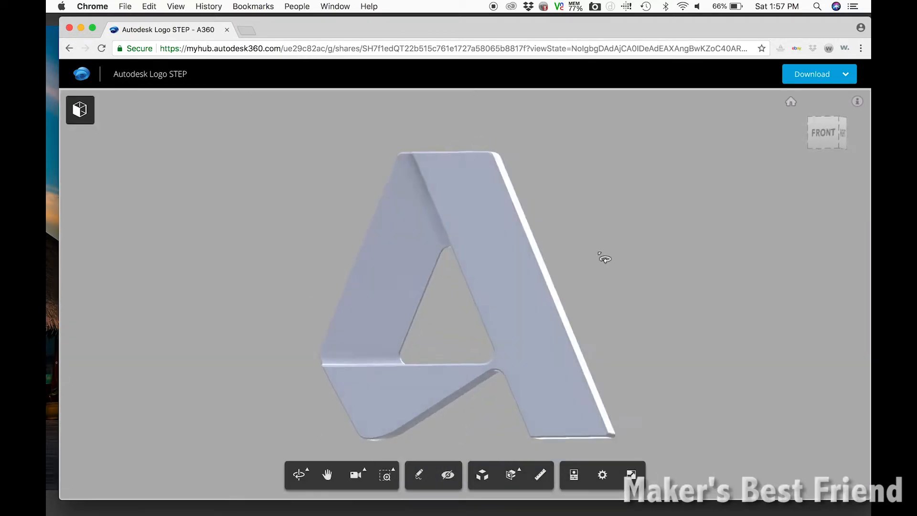
pyautogui.moveTo(604, 258); pyautogui.dragTo(760, 322)
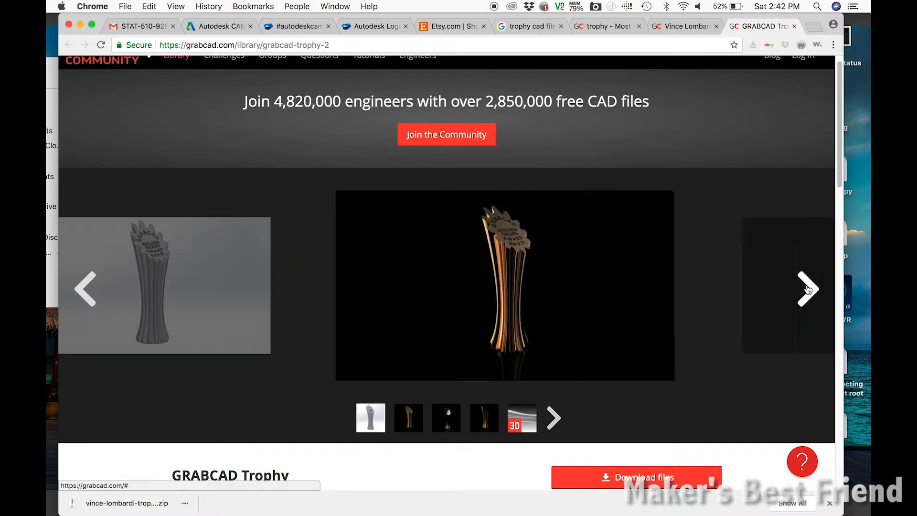
# Step: Advance the GRABCAD Trophy image carousel by two pictures
pyautogui.click(808, 288)
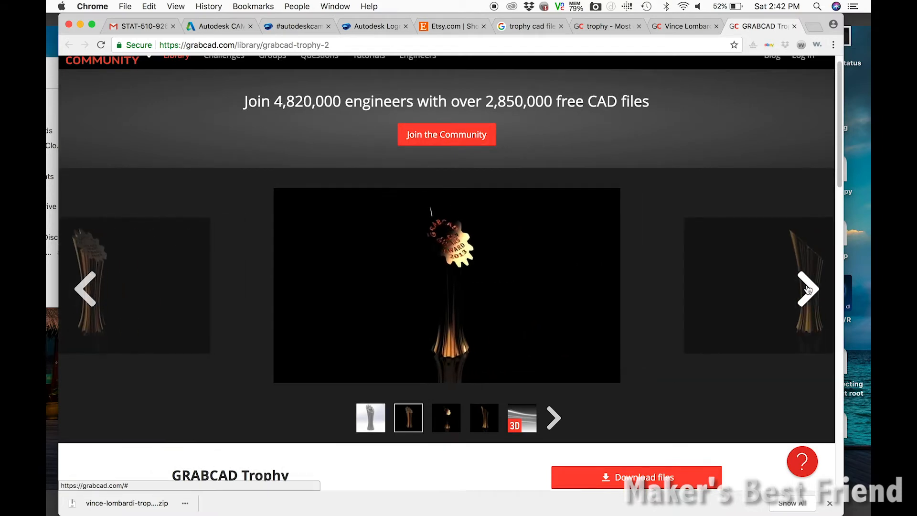
pyautogui.click(808, 288)
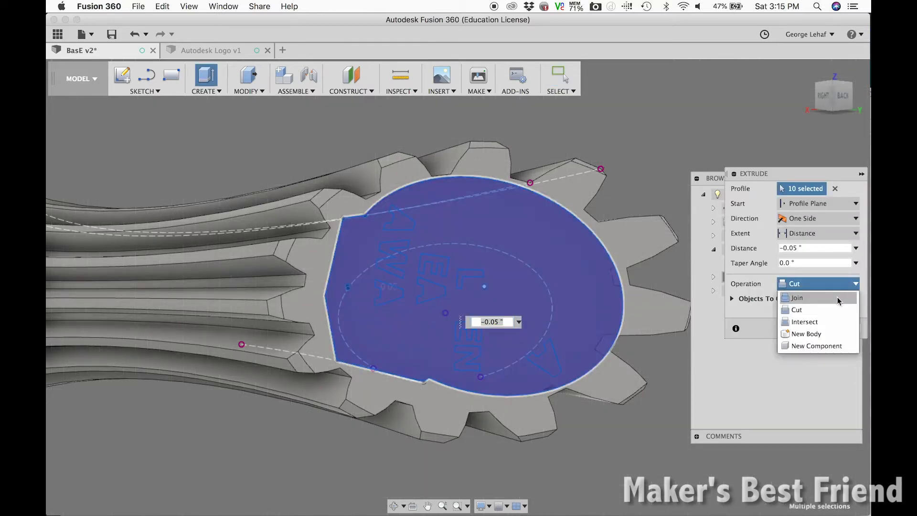
# Step: Change the extrusion operation from Cut to Join and apply it
pyautogui.click(796, 298)
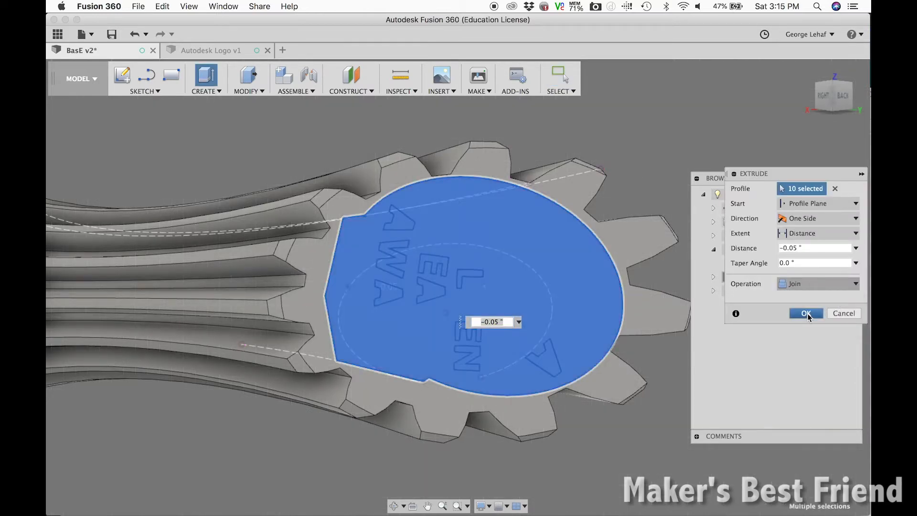
pyautogui.click(806, 313)
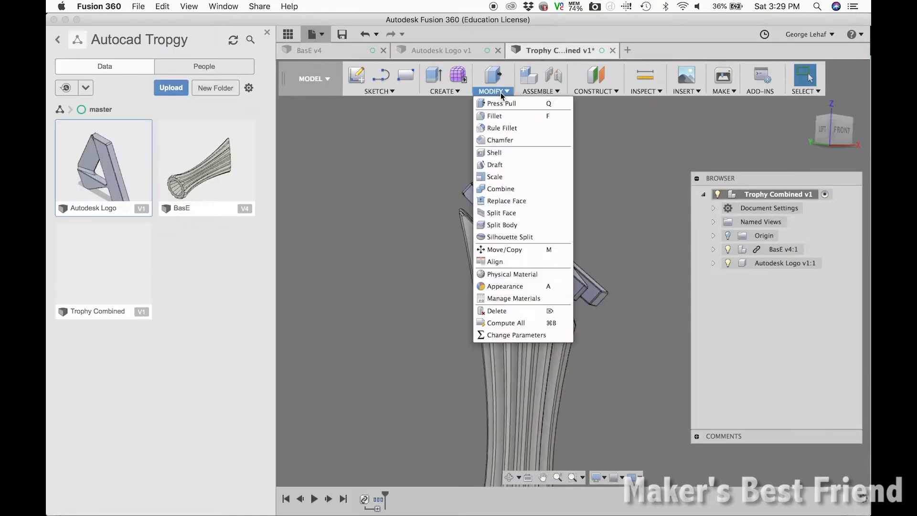
# Step: Use Modify > Move/Copy to place the Autodesk Logo on the BaseE gear top
pyautogui.click(494, 176)
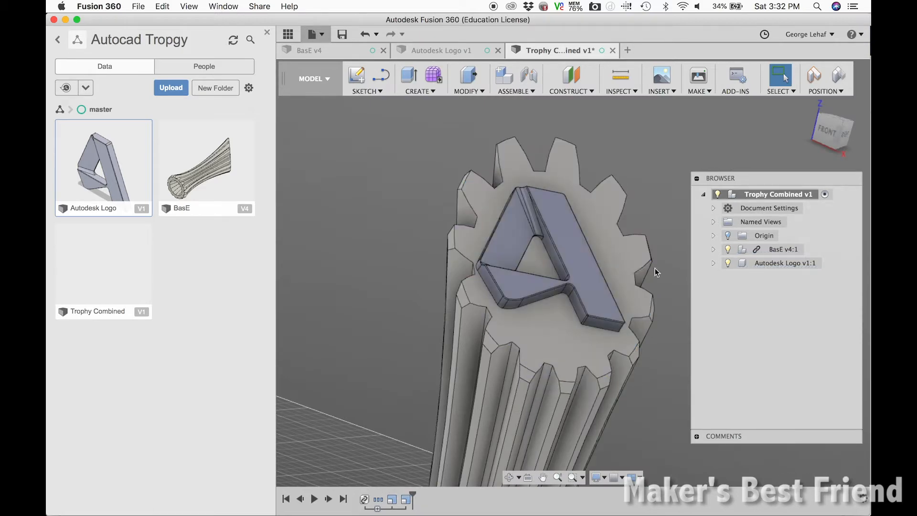
pyautogui.click(419, 79)
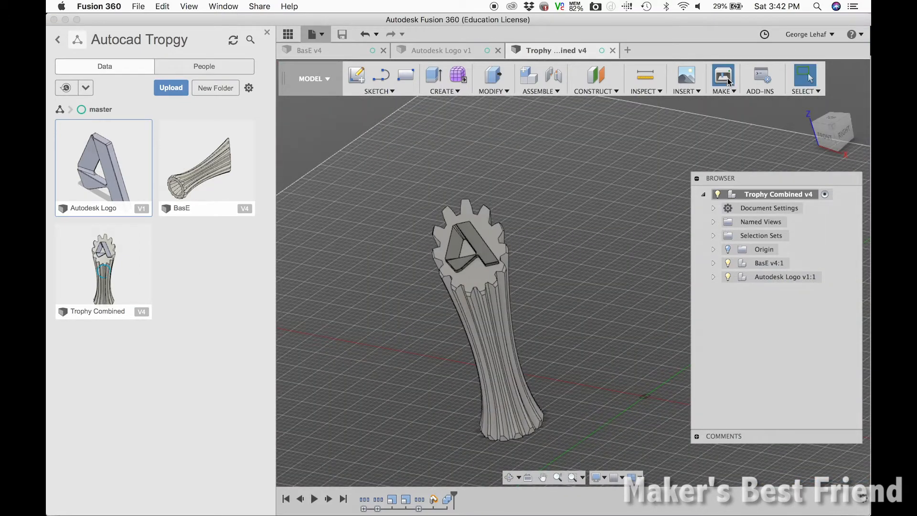
# Step: Send BaseE v4:1 to Cura as a 3D print mesh with High refinement
pyautogui.click(723, 76)
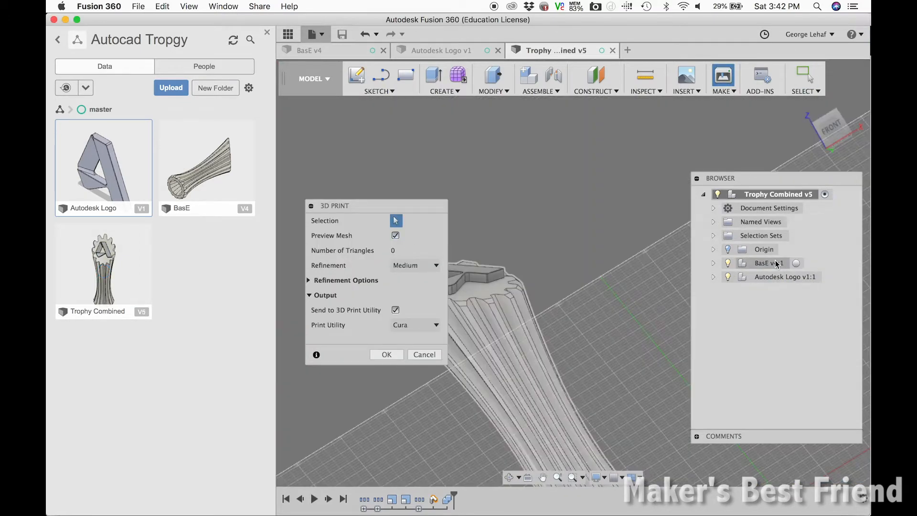
pyautogui.click(766, 263)
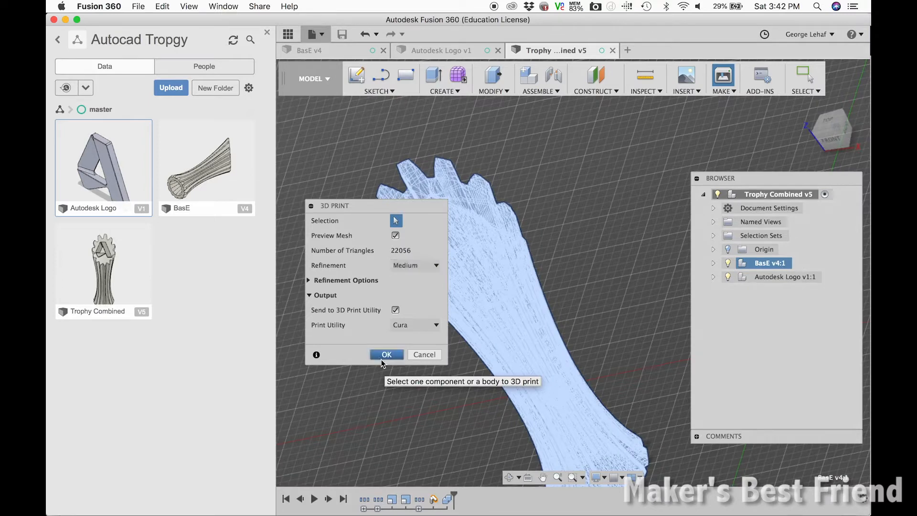
pyautogui.click(415, 265)
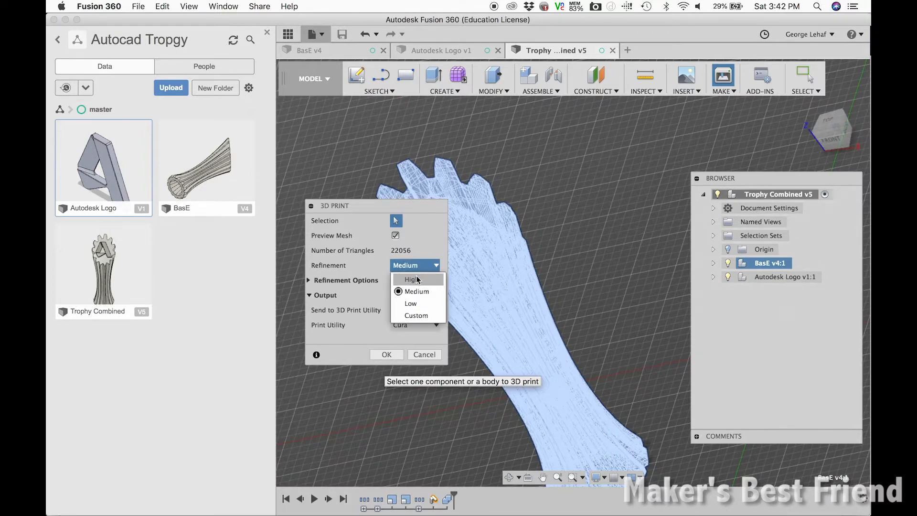
pyautogui.click(411, 279)
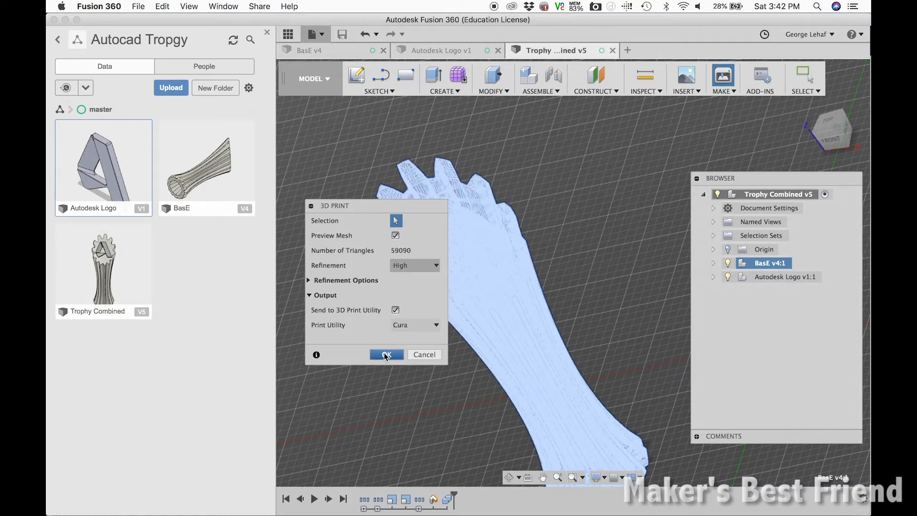
pyautogui.click(385, 355)
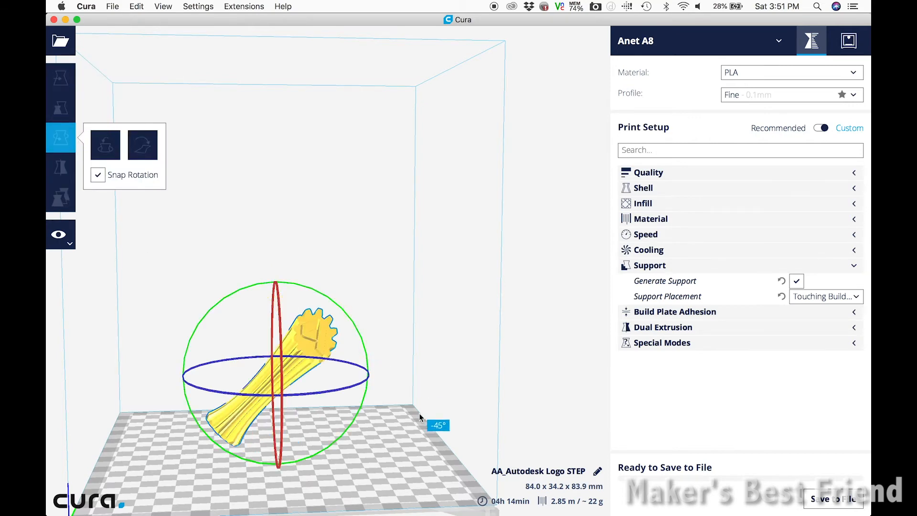
# Step: Rotate the trophy 90° with the rotation ring so it lies flat
pyautogui.moveTo(419, 417); pyautogui.dragTo(416, 503)
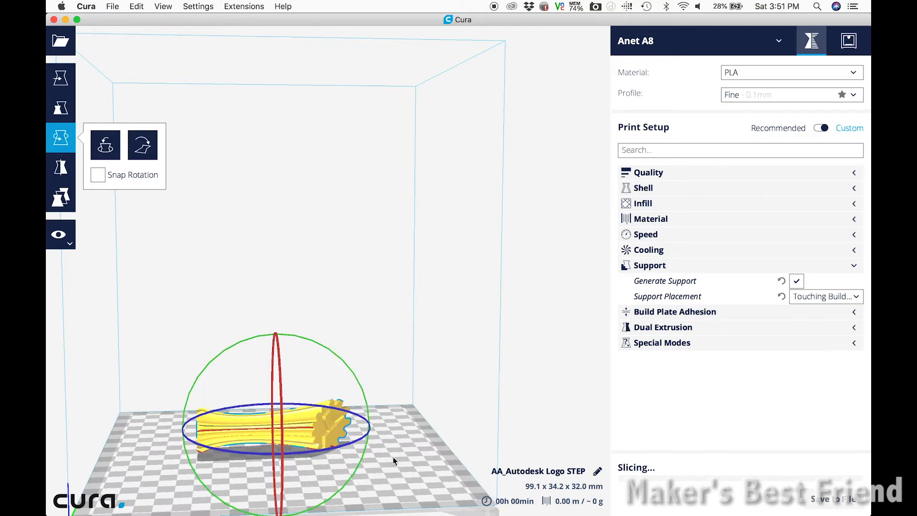
pyautogui.click(60, 107)
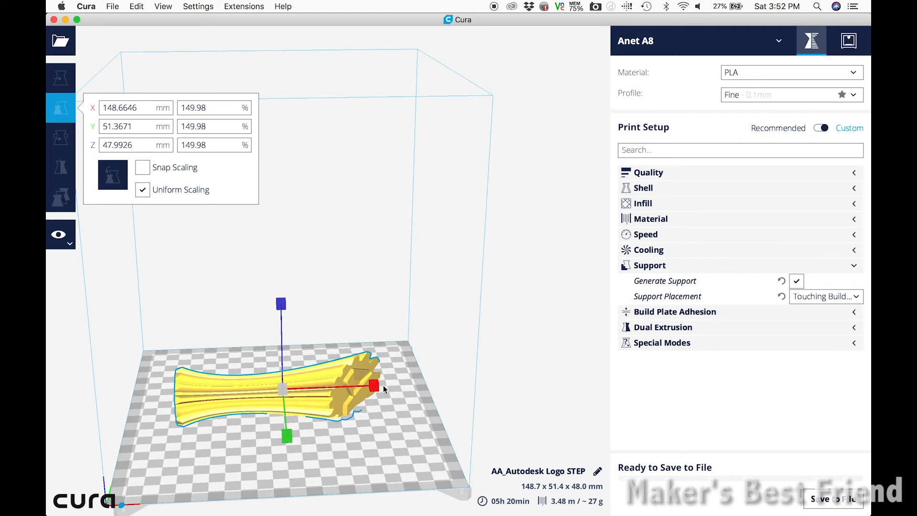
# Step: Scale the trophy uniformly to 158.29% and check Support Placement is Touching Buildplate
pyautogui.click(642, 203)
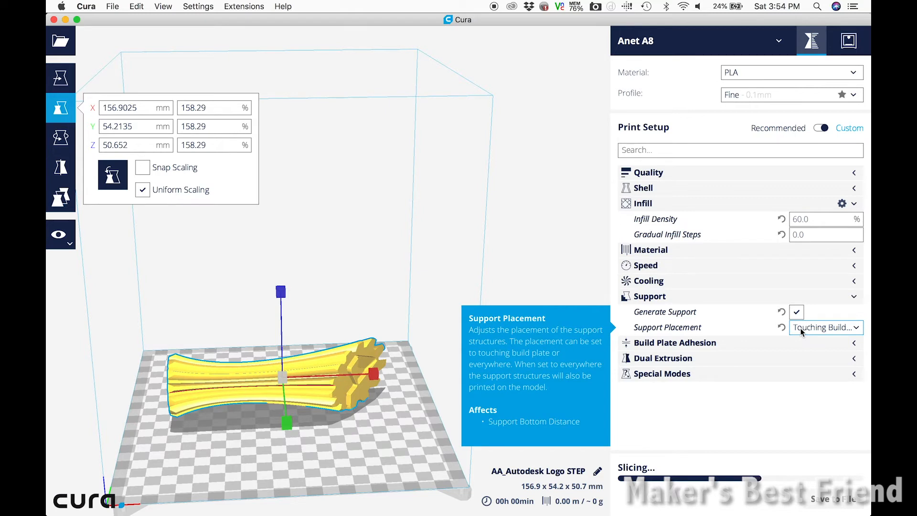
pyautogui.click(825, 327)
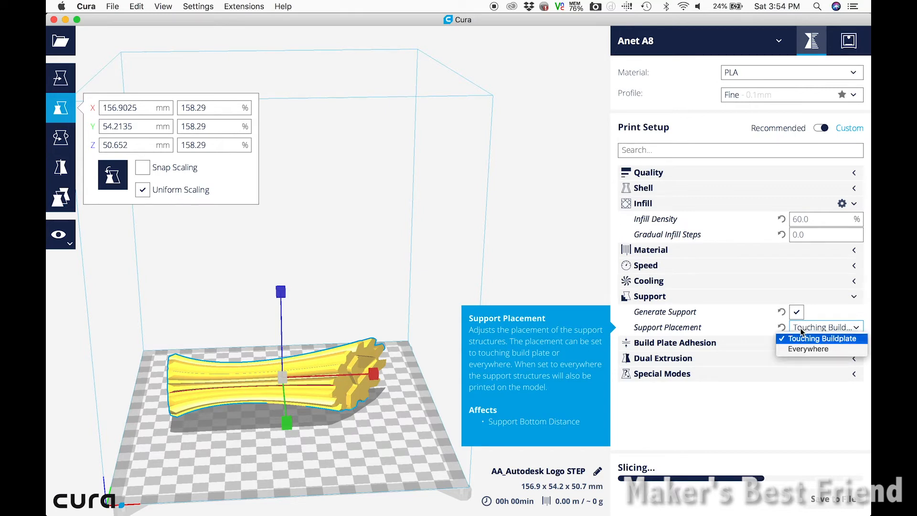